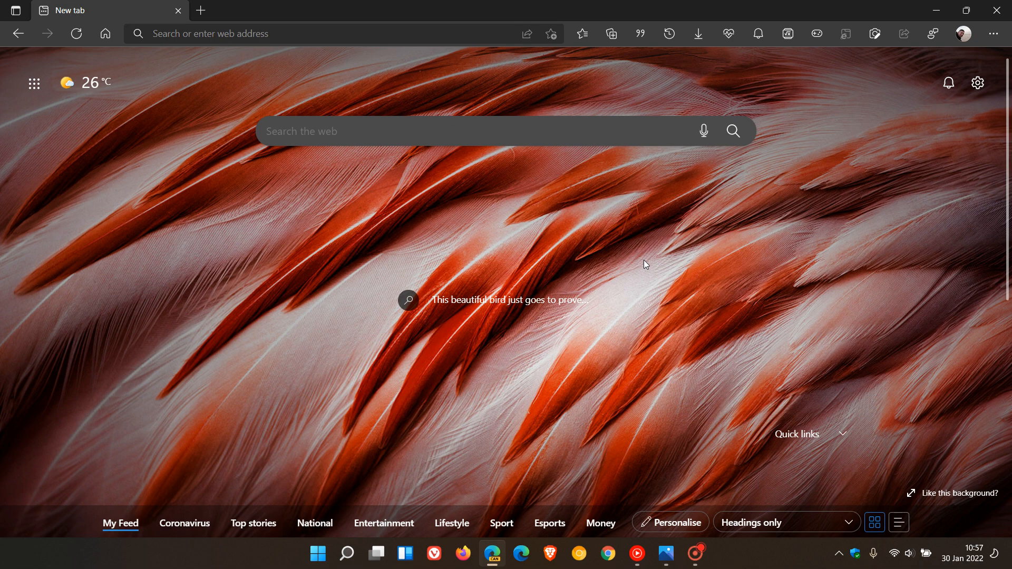
{"action": "mouse_move", "coordinate": [777, 300]}
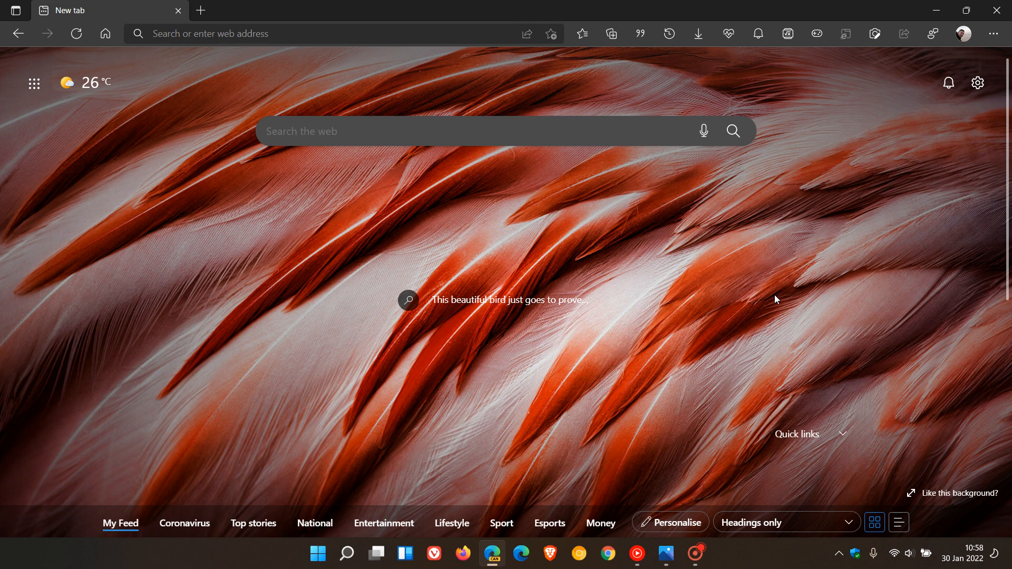
{"action": "mouse_move", "coordinate": [860, 341]}
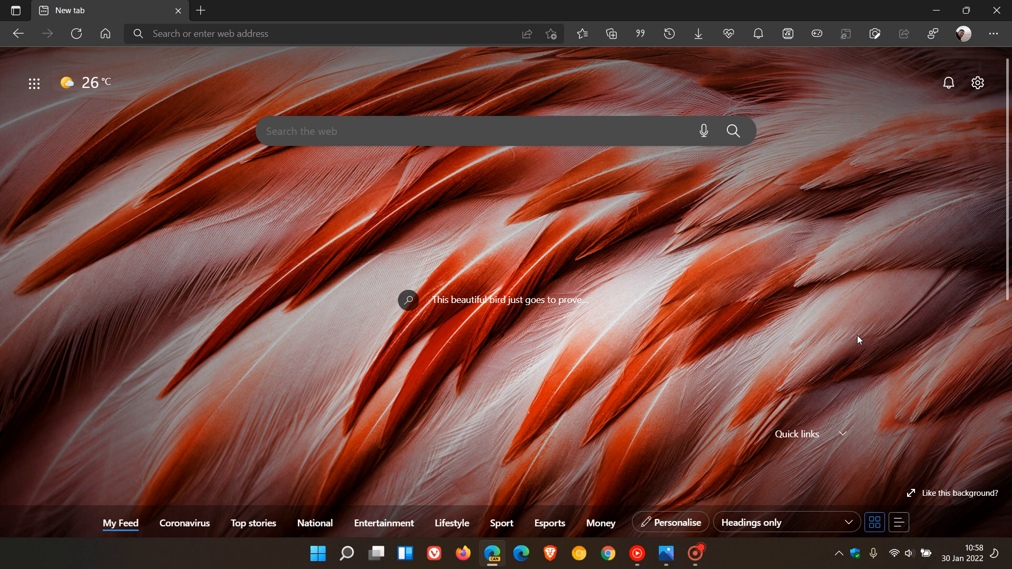
{"action": "mouse_move", "coordinate": [366, 246]}
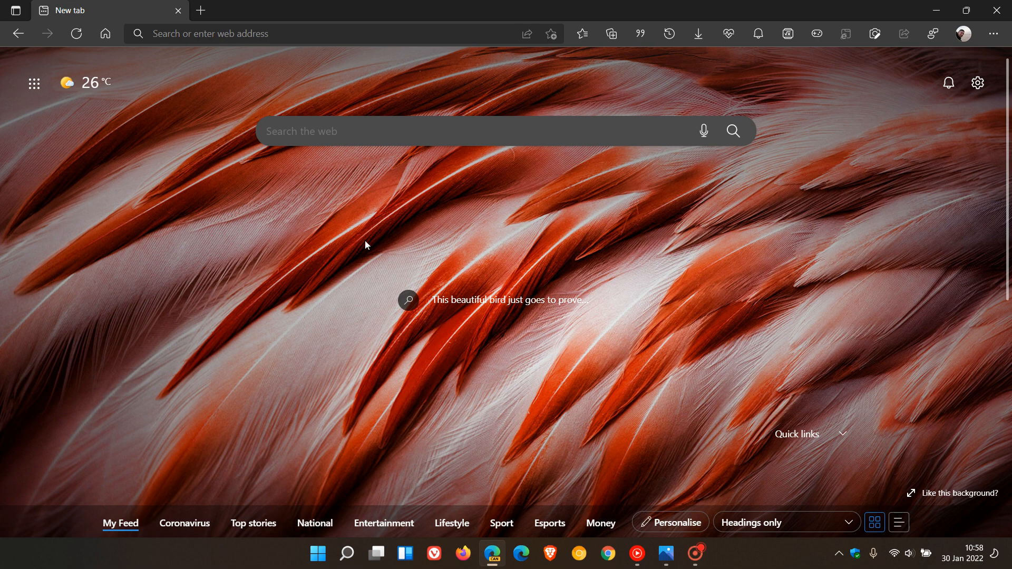
{"action": "mouse_move", "coordinate": [652, 318]}
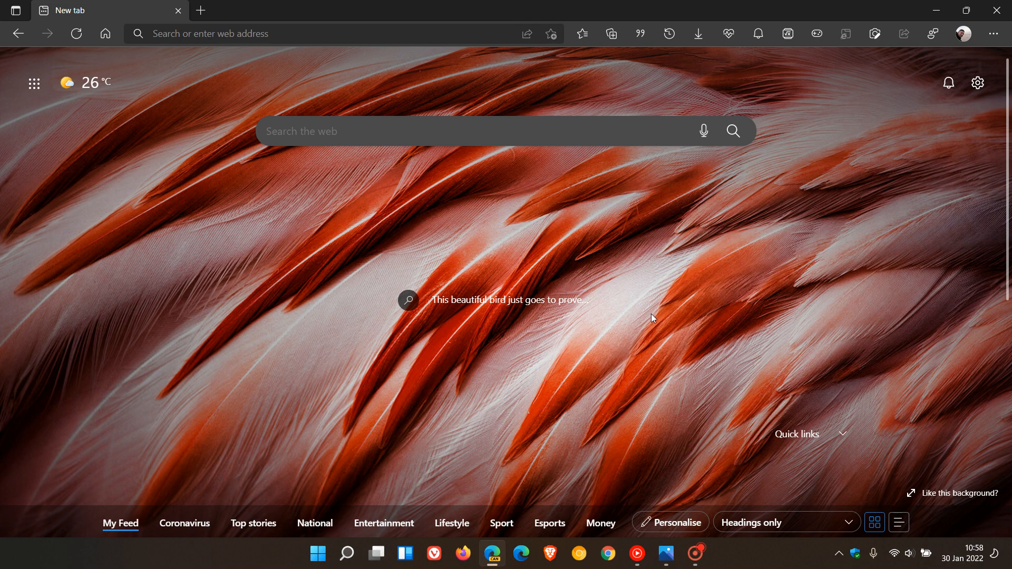
{"action": "mouse_move", "coordinate": [993, 34]}
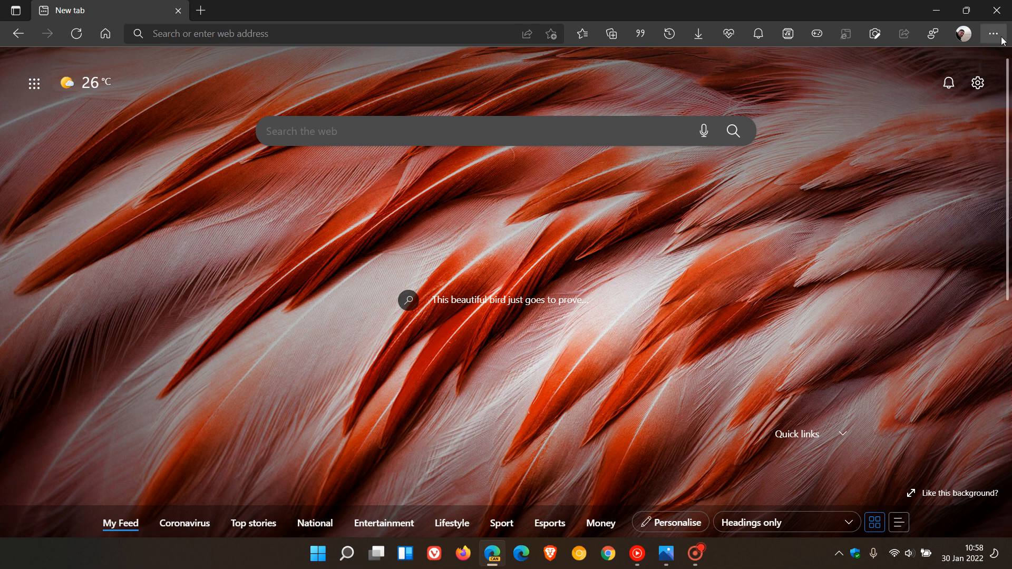
- Go to Edge Settings and scroll the Appearance page down to the Context menus section
{"action": "left_click", "coordinate": [993, 34]}
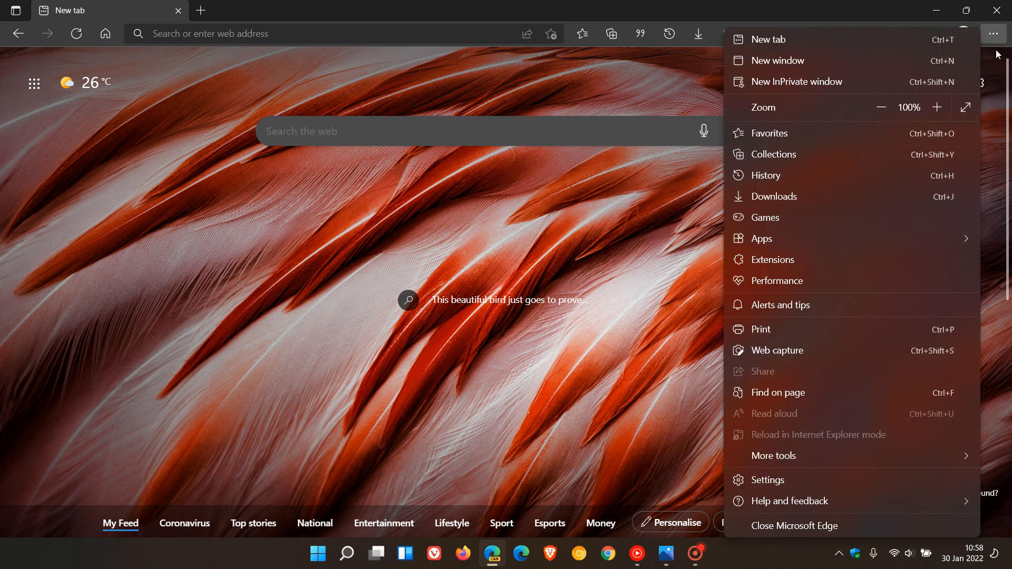
{"action": "left_click", "coordinate": [767, 480]}
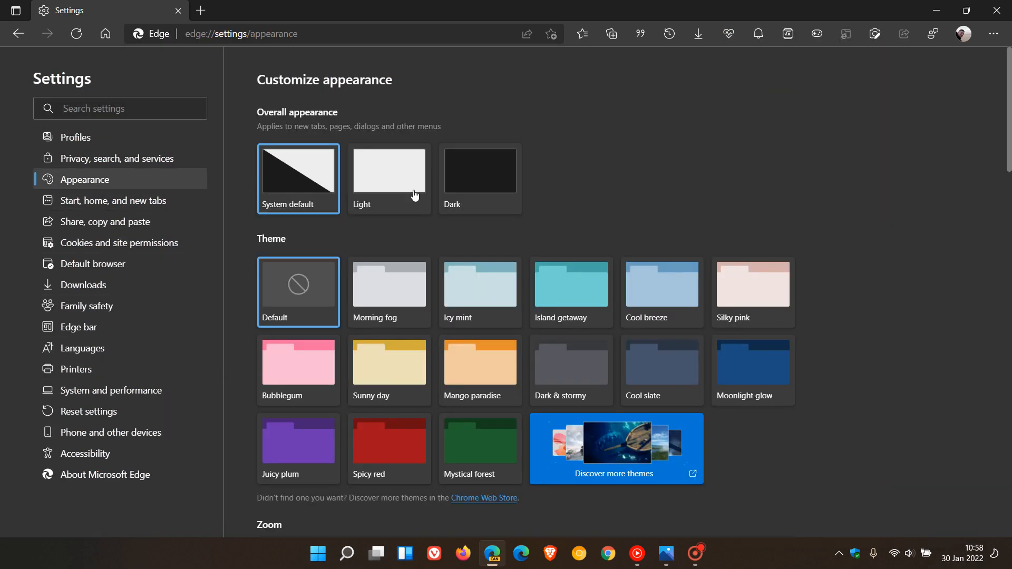
{"action": "scroll", "scroll_direction": "down", "scroll_amount": 3}
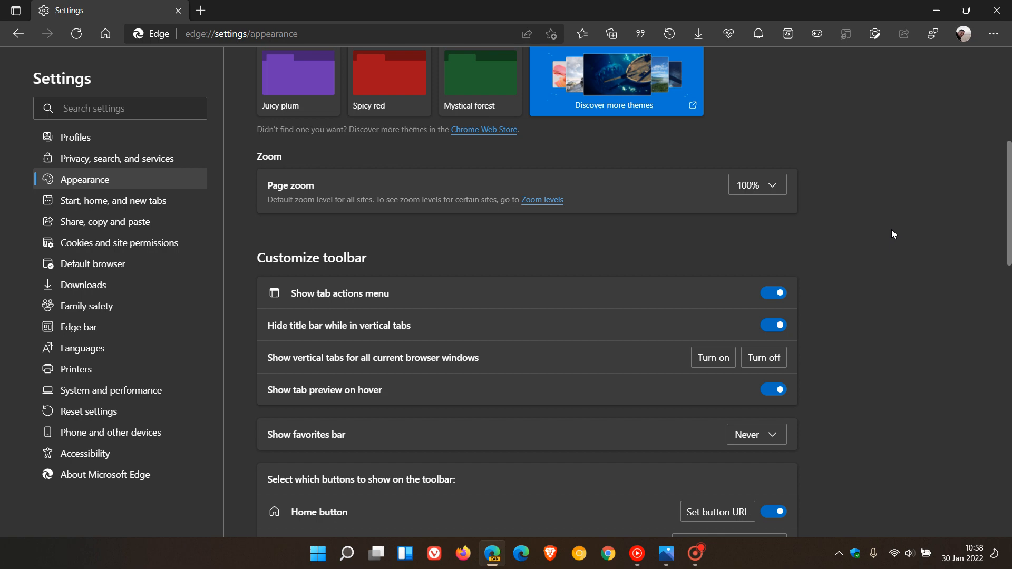
{"action": "scroll", "scroll_direction": "down", "scroll_amount": 3}
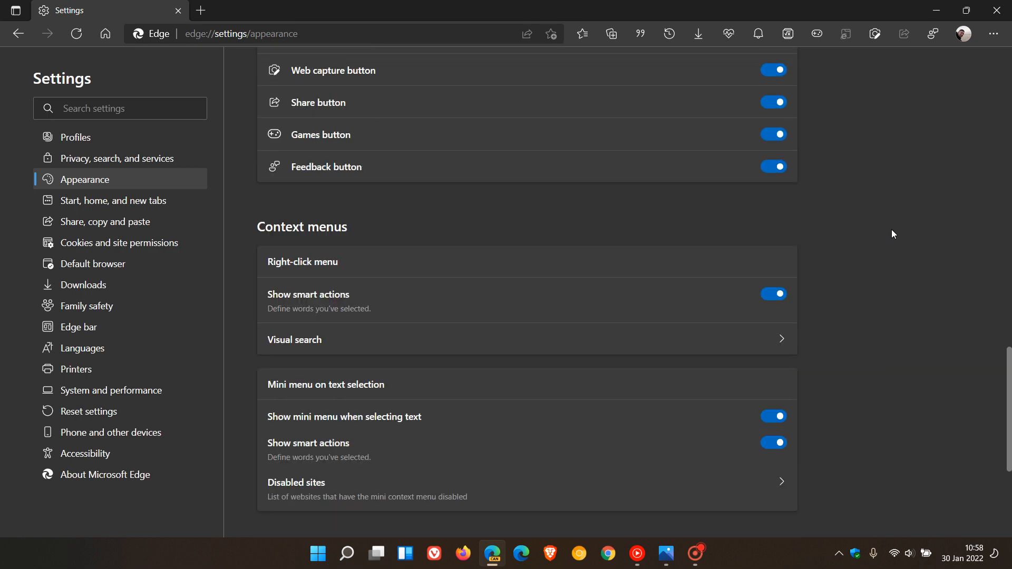
{"action": "scroll", "scroll_direction": "down", "scroll_amount": 3}
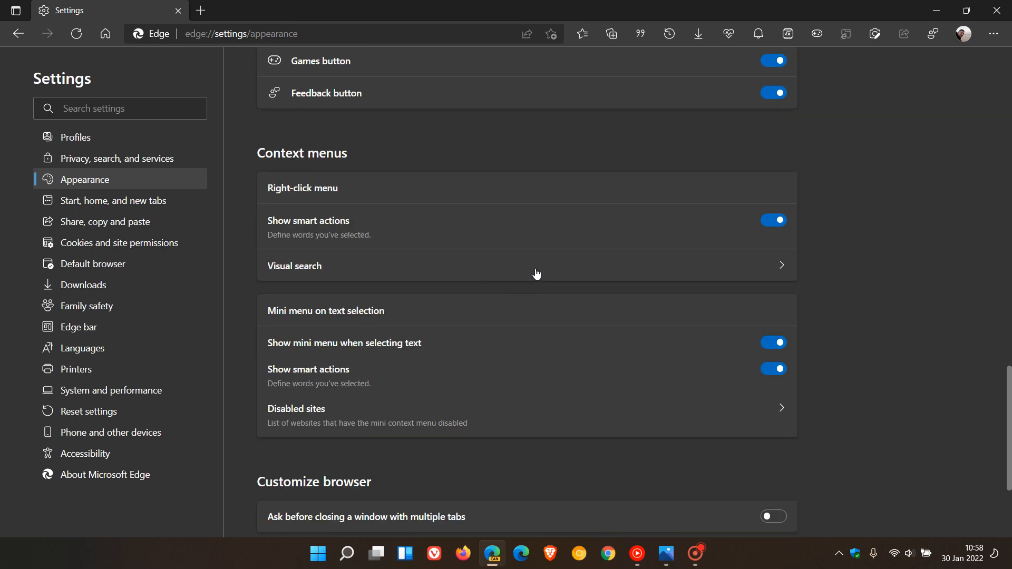
- Enter the Visual search settings and start adding a site excluded from visual search
{"action": "left_click", "coordinate": [526, 266]}
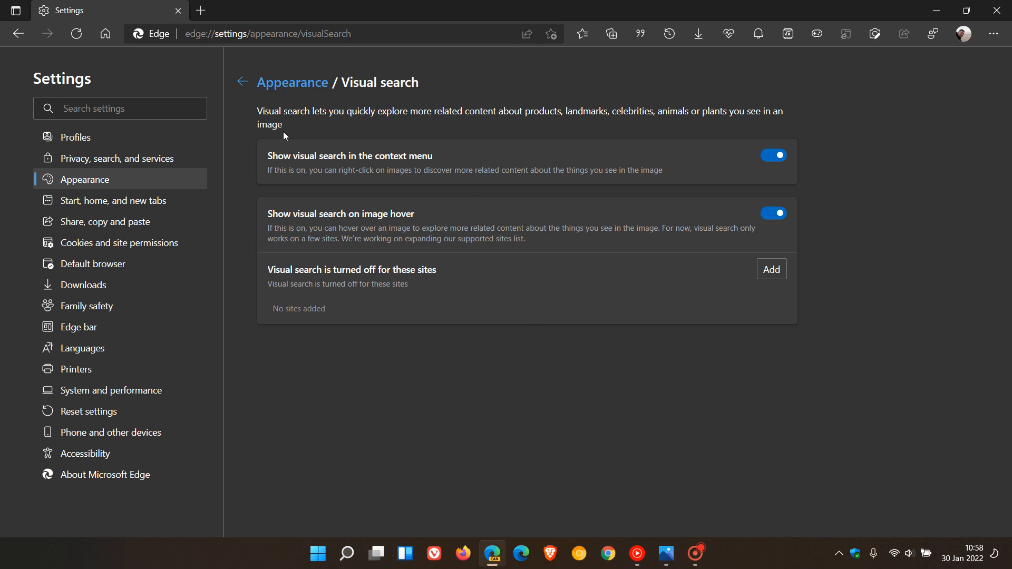
{"action": "mouse_move", "coordinate": [407, 137]}
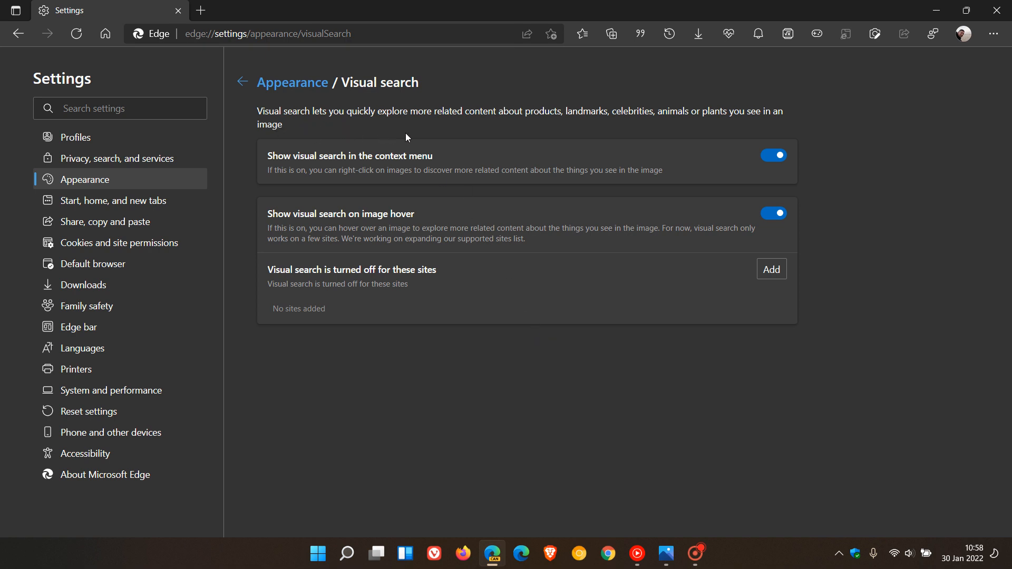
{"action": "mouse_move", "coordinate": [589, 130]}
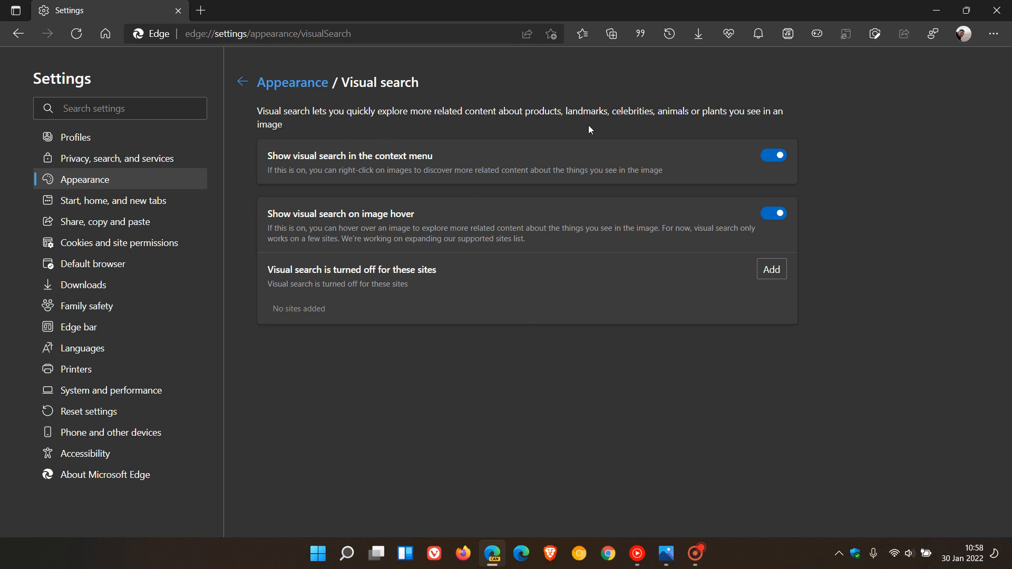
{"action": "mouse_move", "coordinate": [753, 124]}
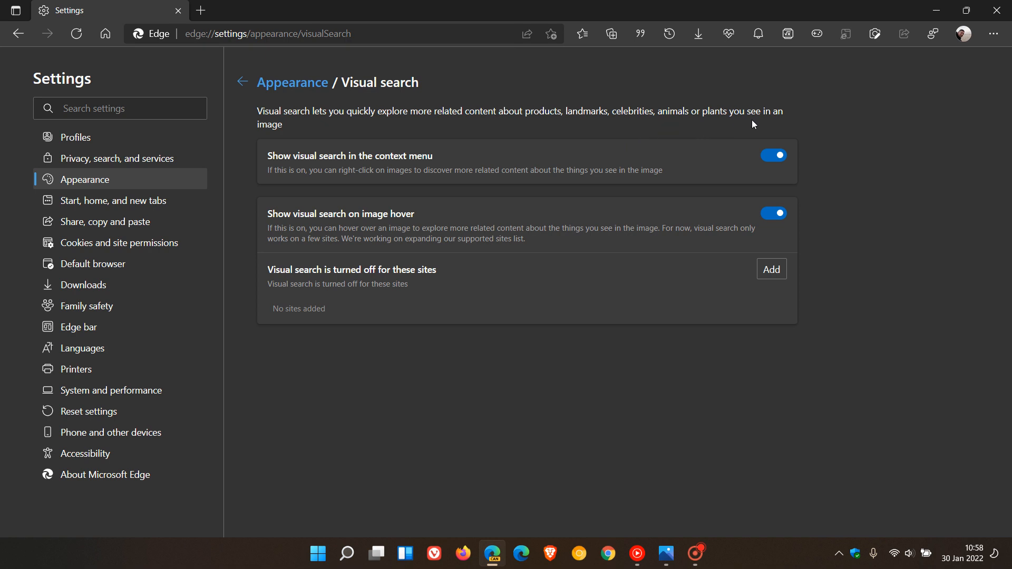
{"action": "mouse_move", "coordinate": [601, 118]}
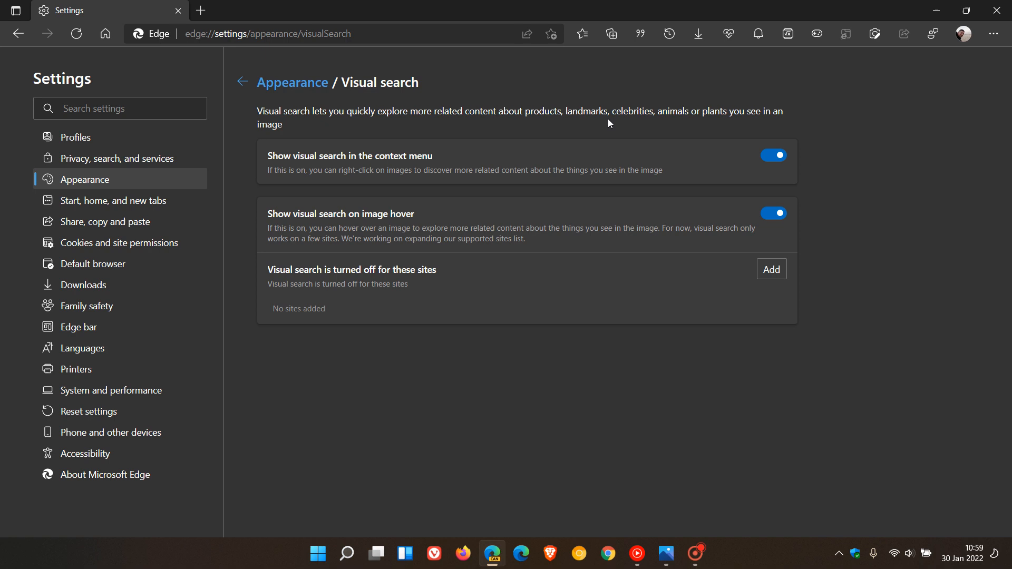
{"action": "mouse_move", "coordinate": [757, 168]}
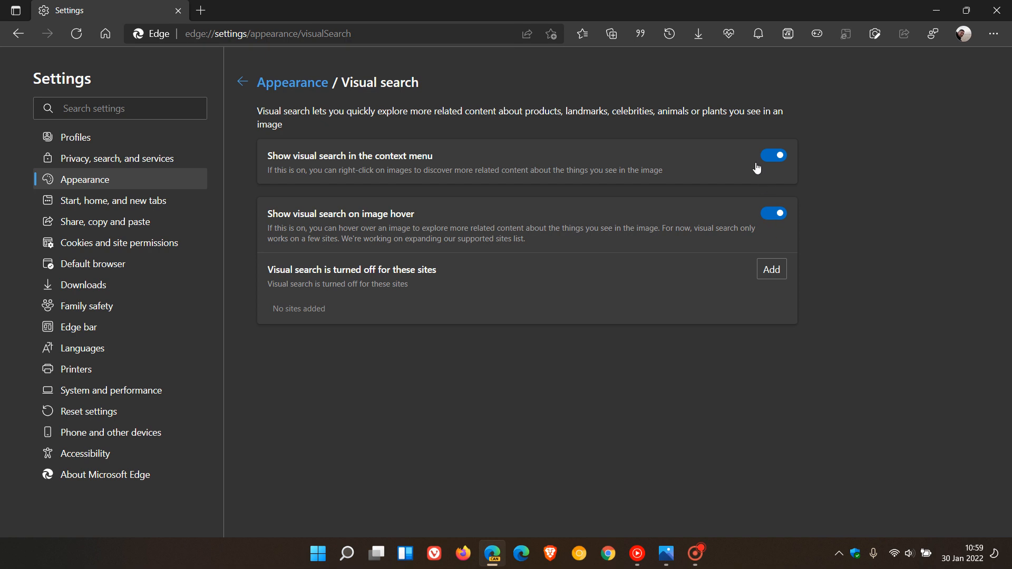
{"action": "mouse_move", "coordinate": [753, 192]}
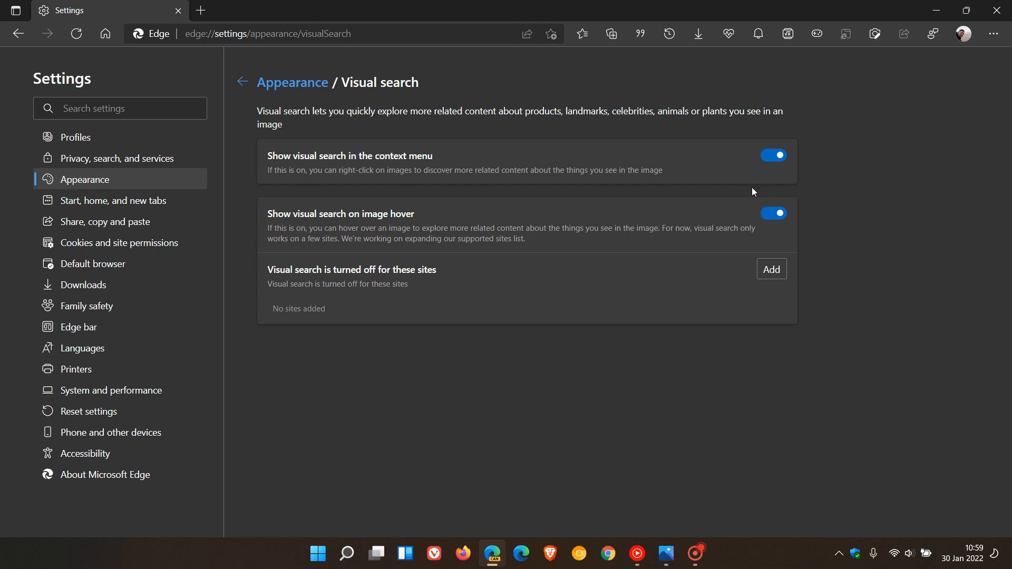
{"action": "mouse_move", "coordinate": [756, 206]}
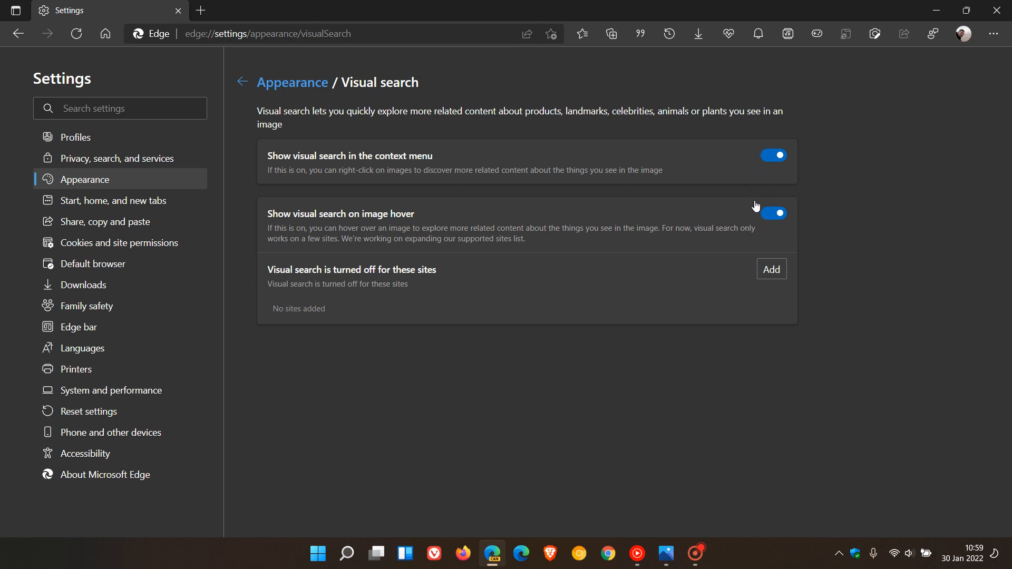
{"action": "mouse_move", "coordinate": [356, 187]}
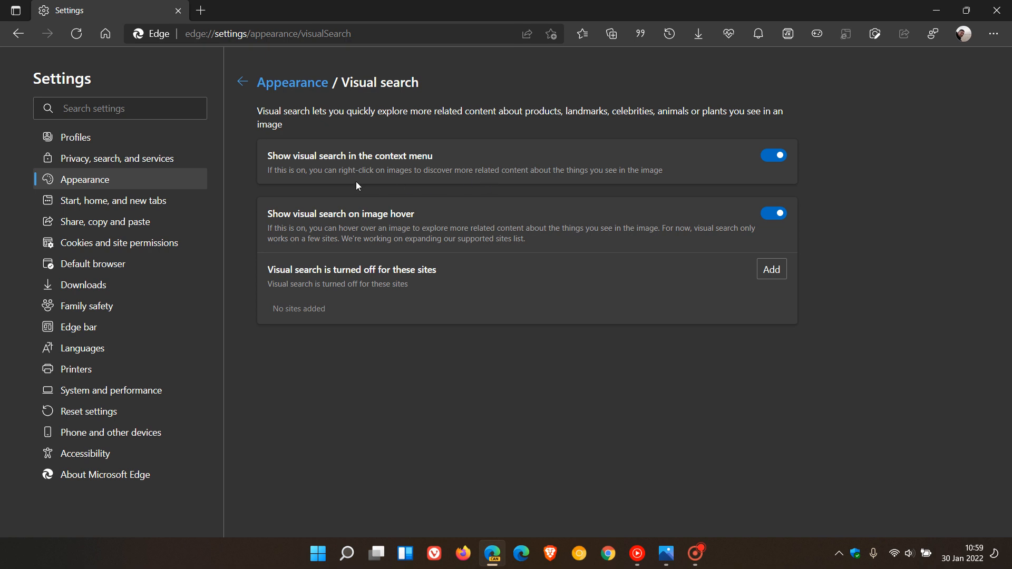
{"action": "mouse_move", "coordinate": [339, 175]}
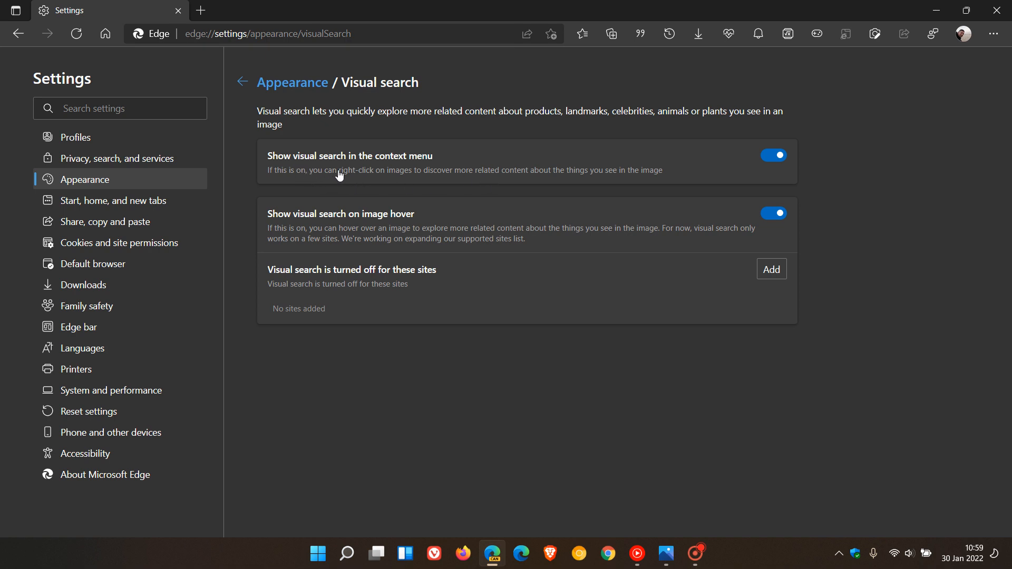
{"action": "mouse_move", "coordinate": [361, 234]}
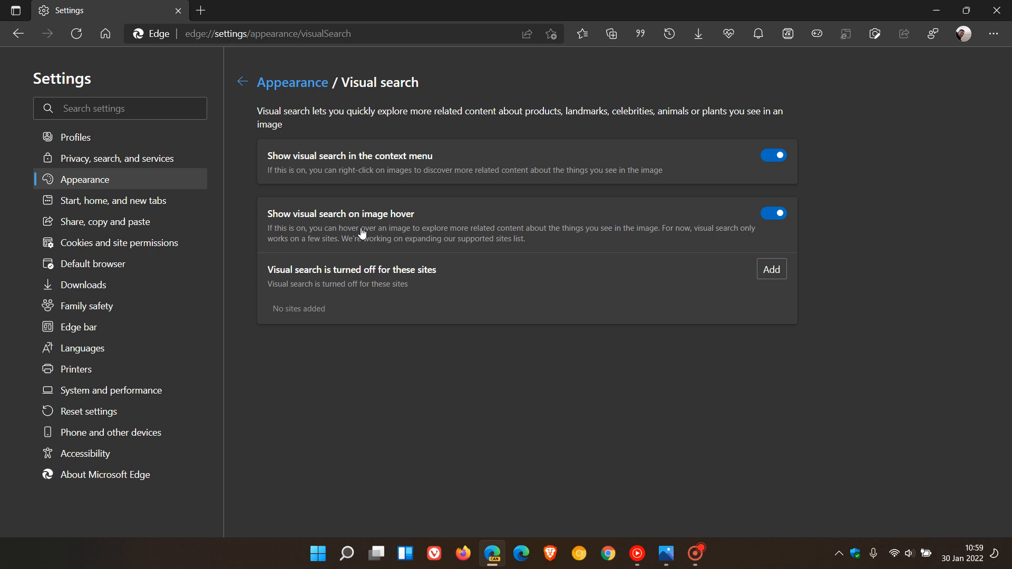
{"action": "mouse_move", "coordinate": [354, 228]}
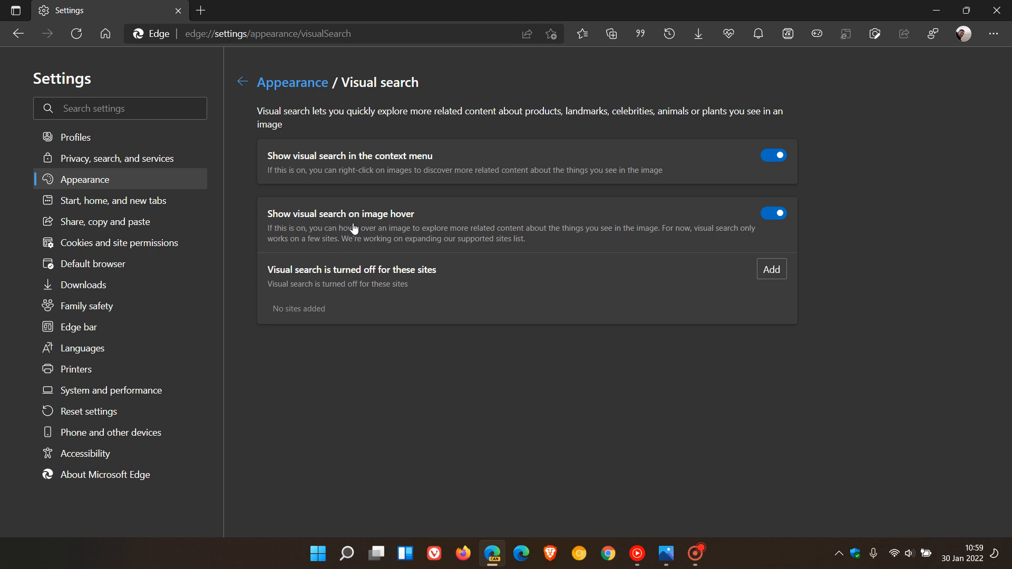
{"action": "mouse_move", "coordinate": [379, 172]}
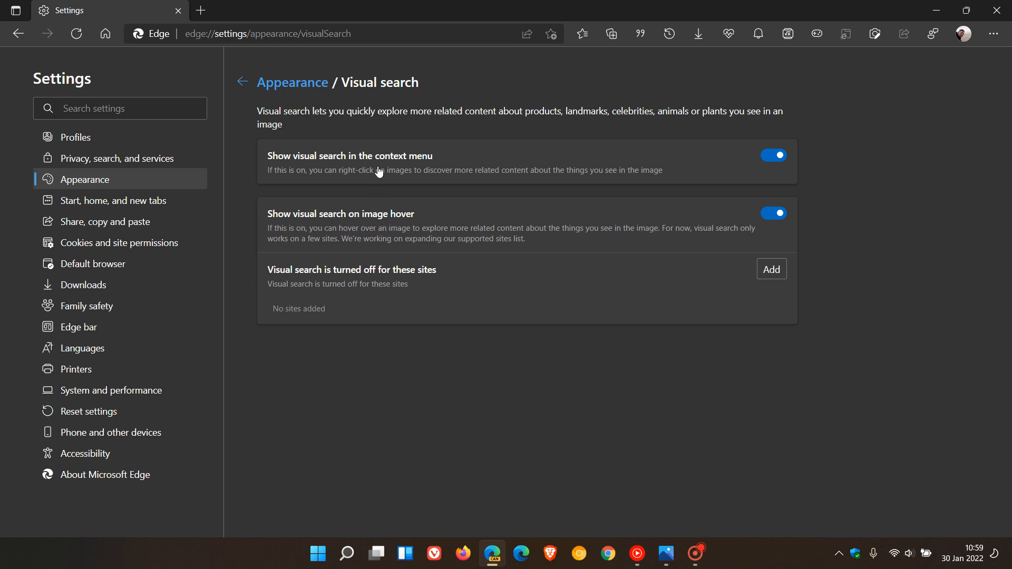
{"action": "mouse_move", "coordinate": [390, 236]}
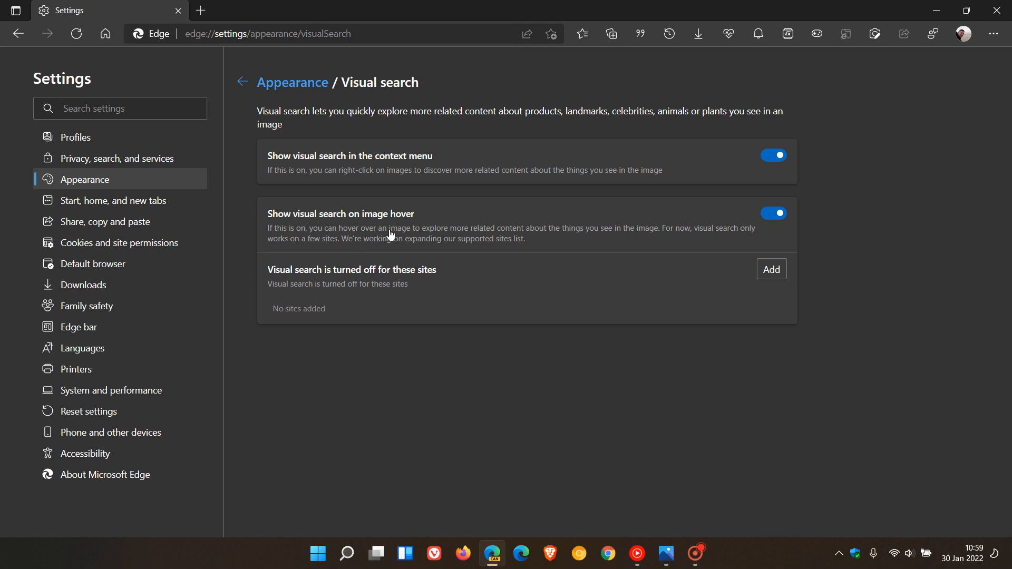
{"action": "mouse_move", "coordinate": [359, 274]}
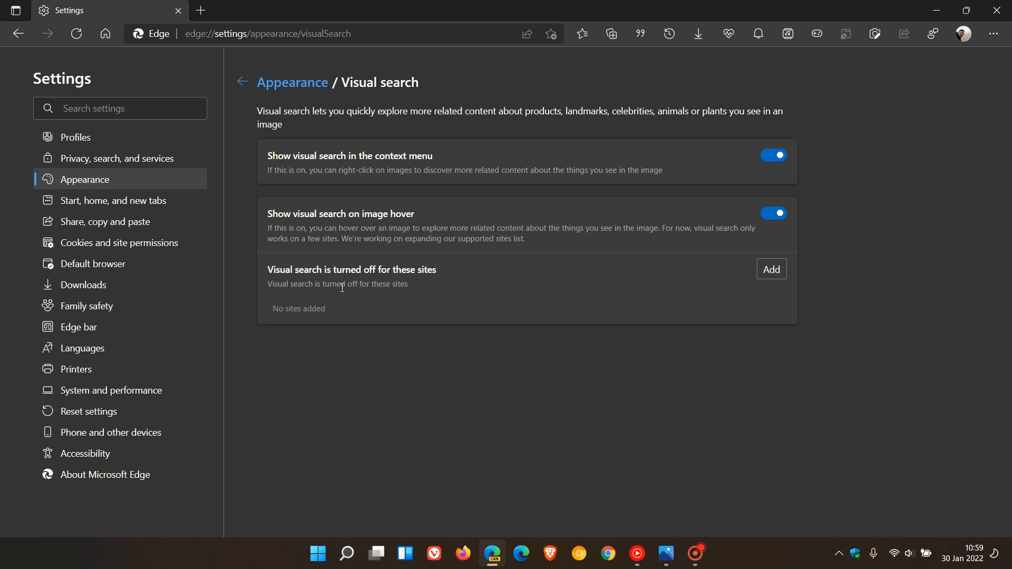
{"action": "left_click", "coordinate": [772, 269]}
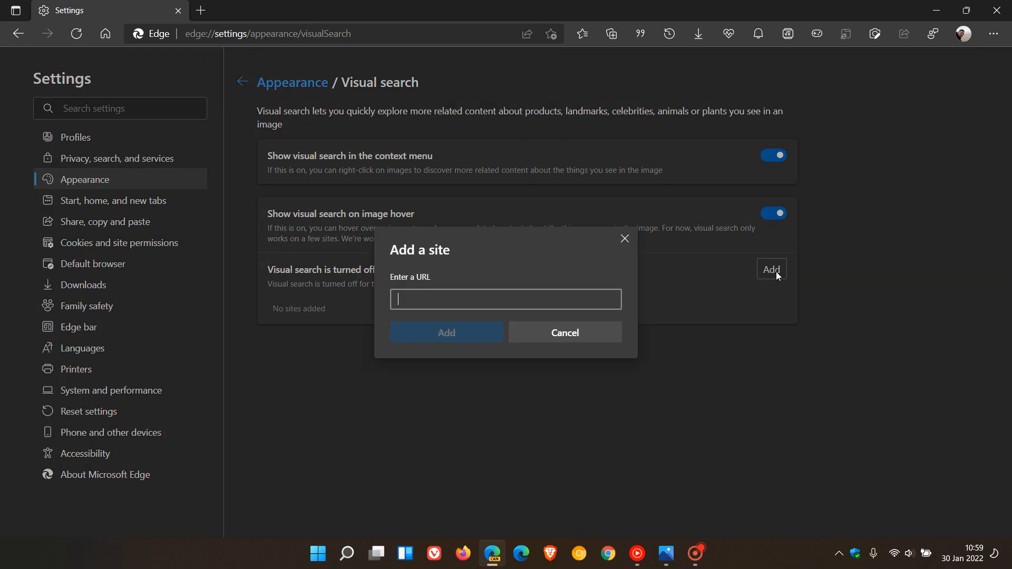
- Dismiss the Add a site dialog without adding anything and return to the new tab page
{"action": "left_click", "coordinate": [564, 332]}
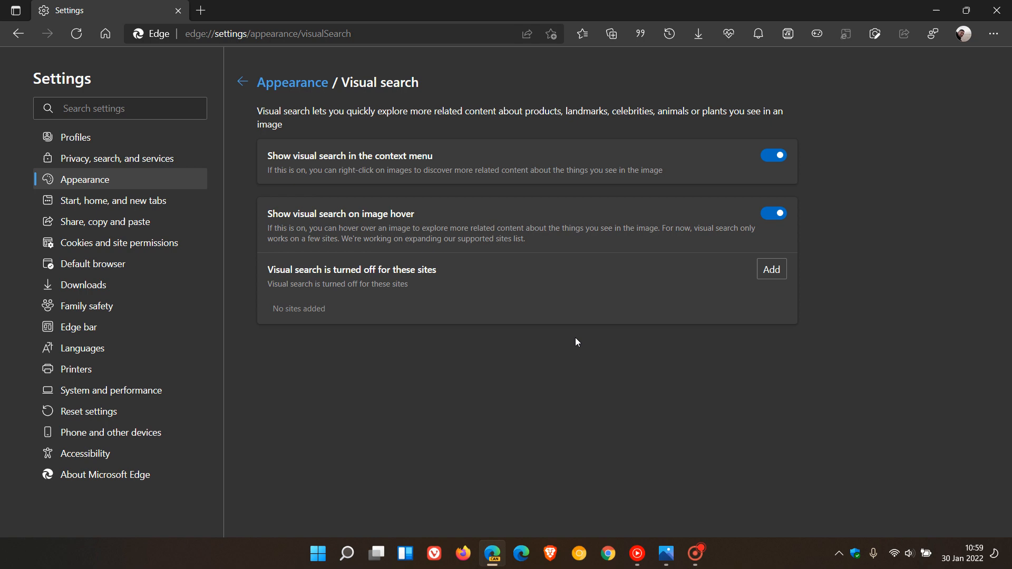
{"action": "mouse_move", "coordinate": [588, 373]}
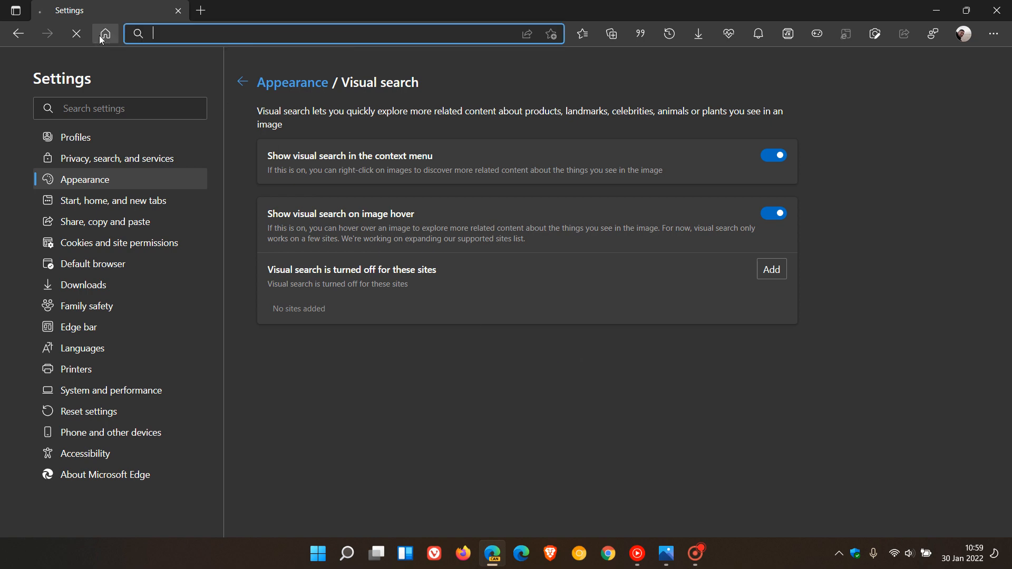
{"action": "left_click", "coordinate": [104, 34]}
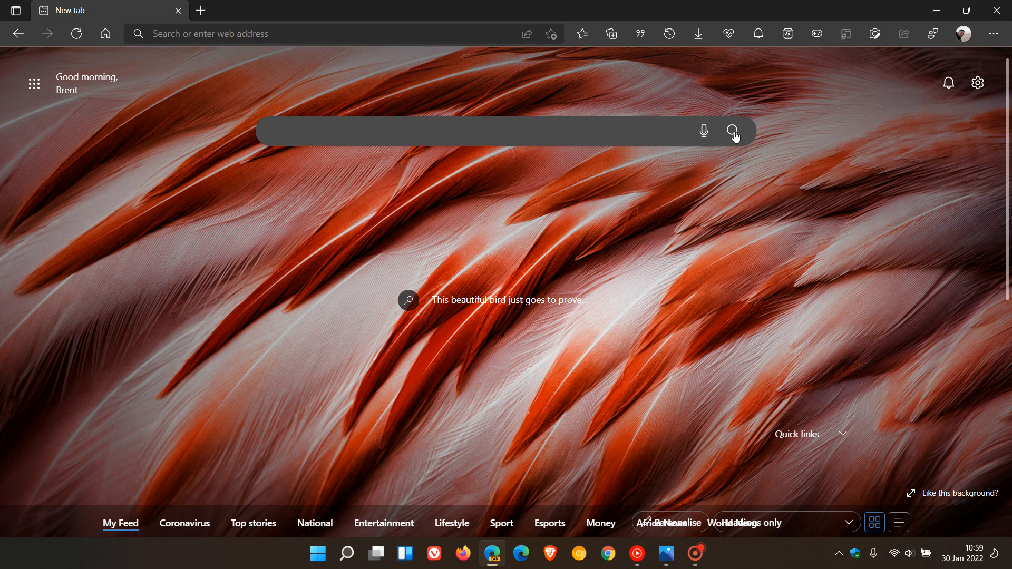
- Search Bing Images for 'abc' and view the purple ABC image from splitsuit.com in detail
{"action": "left_click", "coordinate": [735, 132]}
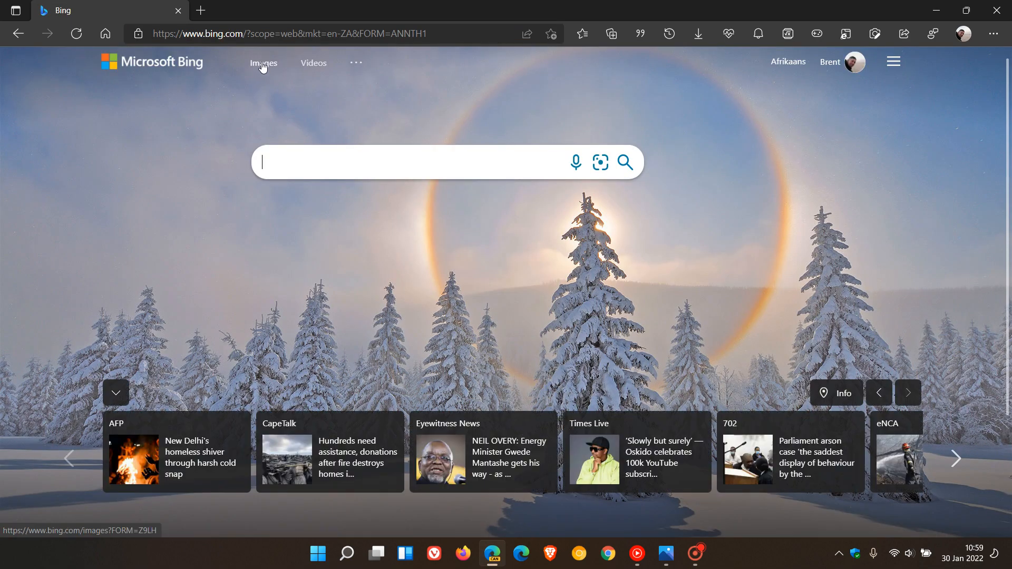
{"action": "left_click", "coordinate": [414, 163]}
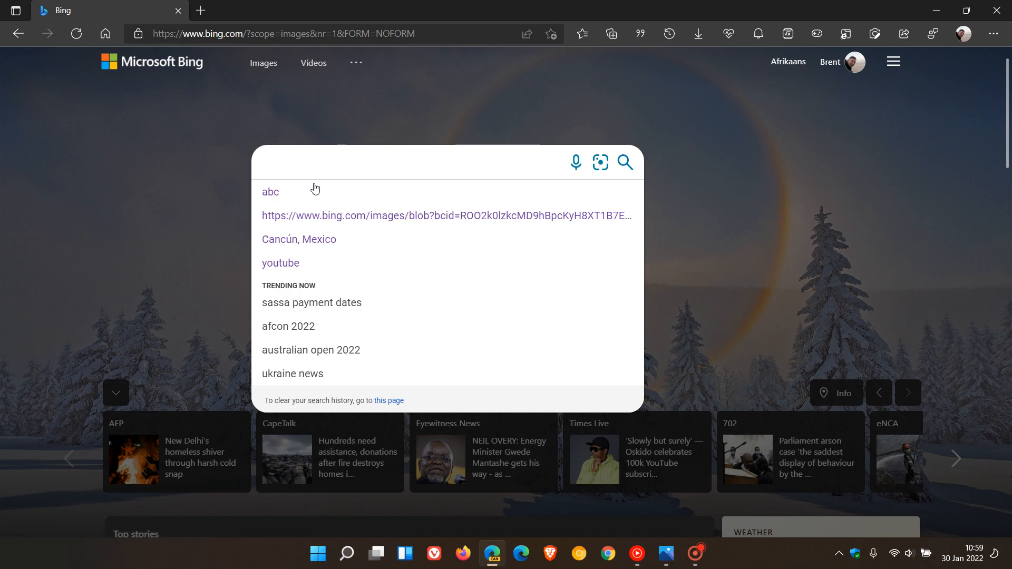
{"action": "left_click", "coordinate": [271, 192]}
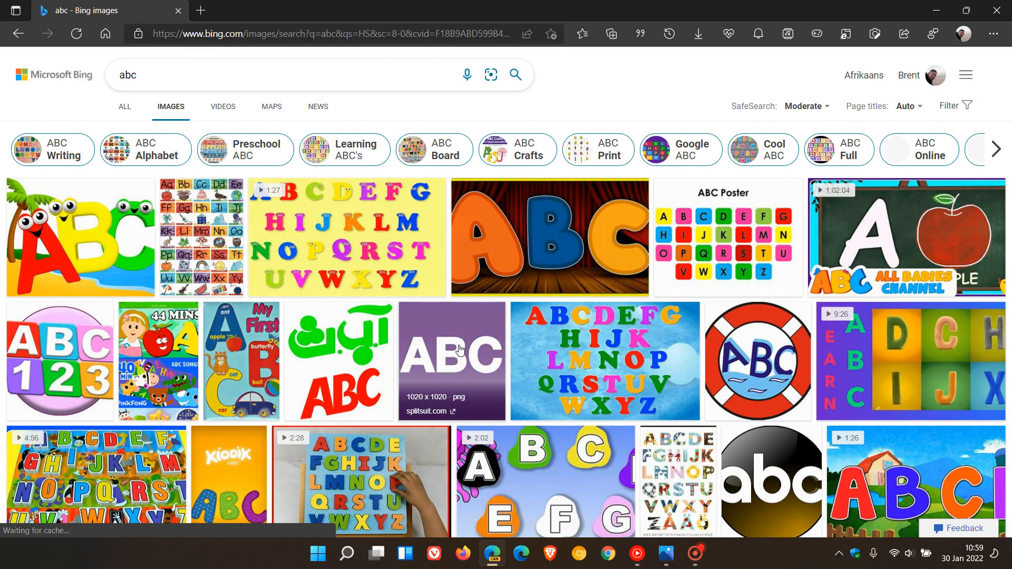
{"action": "left_click", "coordinate": [452, 361]}
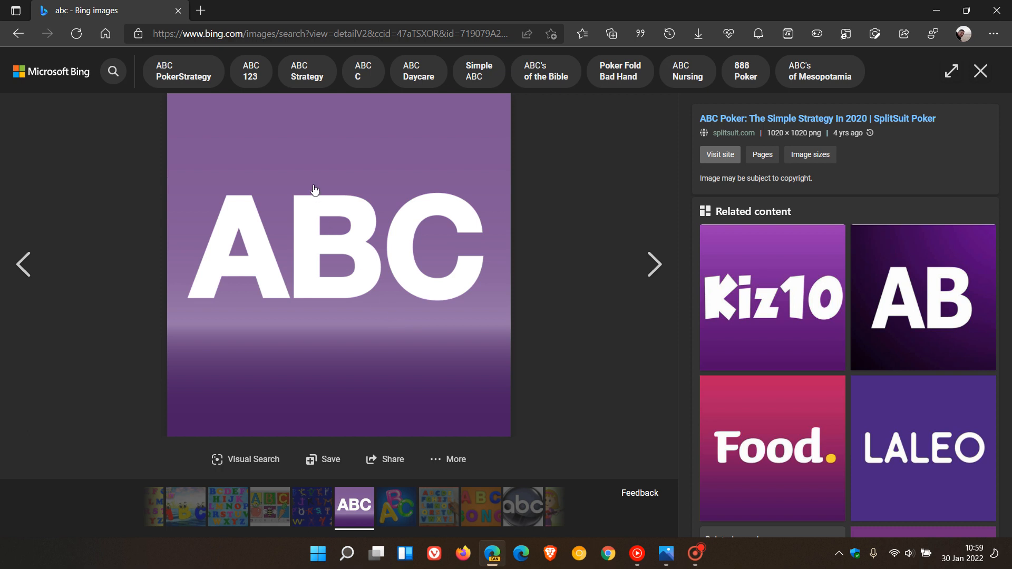
- Bring up the right-click image actions menu on the purple ABC image
{"action": "right_click", "coordinate": [314, 189]}
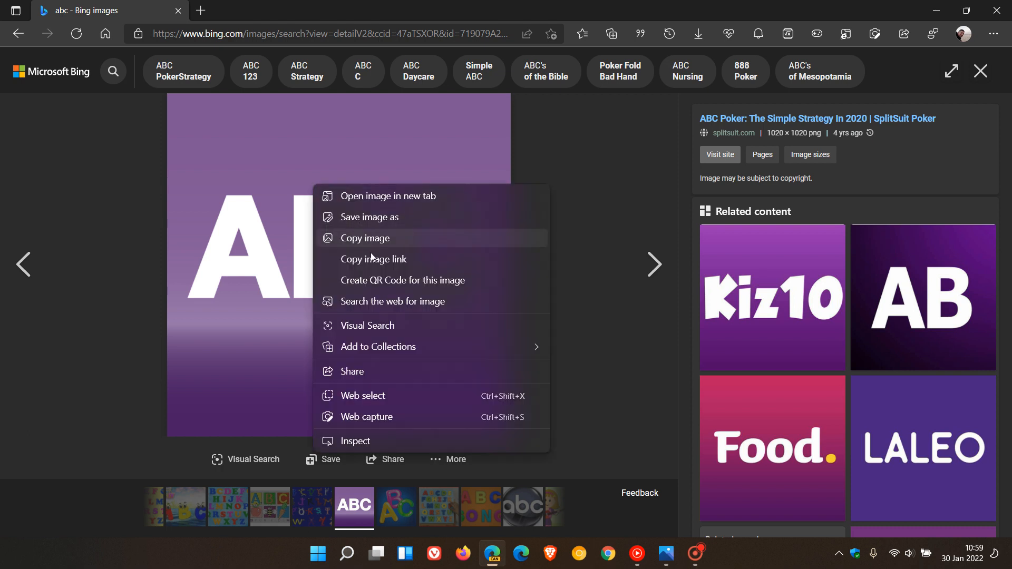
{"action": "mouse_move", "coordinate": [387, 325]}
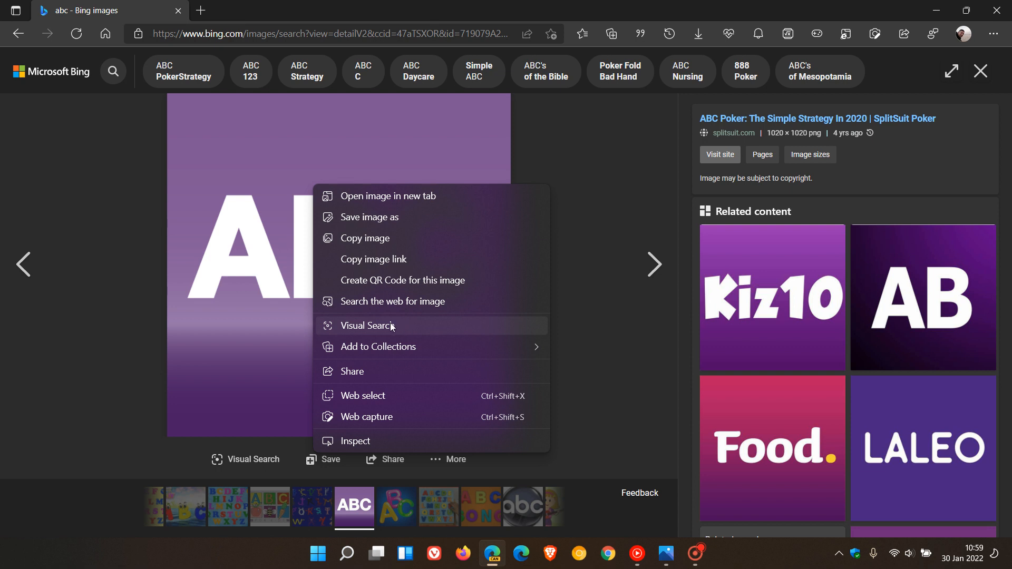
{"action": "mouse_move", "coordinate": [396, 330]}
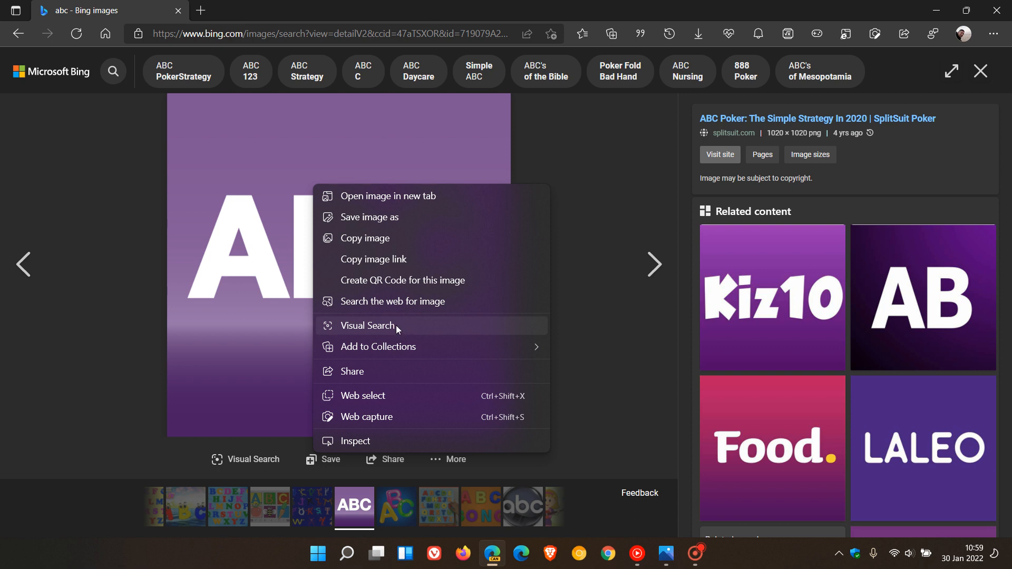
{"action": "mouse_move", "coordinate": [449, 302]}
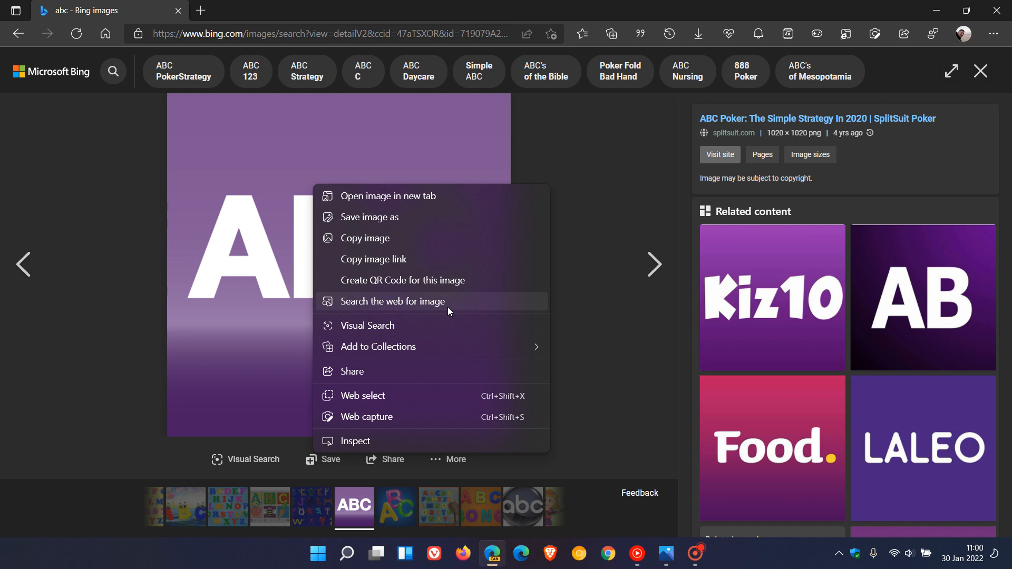
- Run Visual Search on the purple ABC image to show related content in the sidebar
{"action": "left_click", "coordinate": [387, 332]}
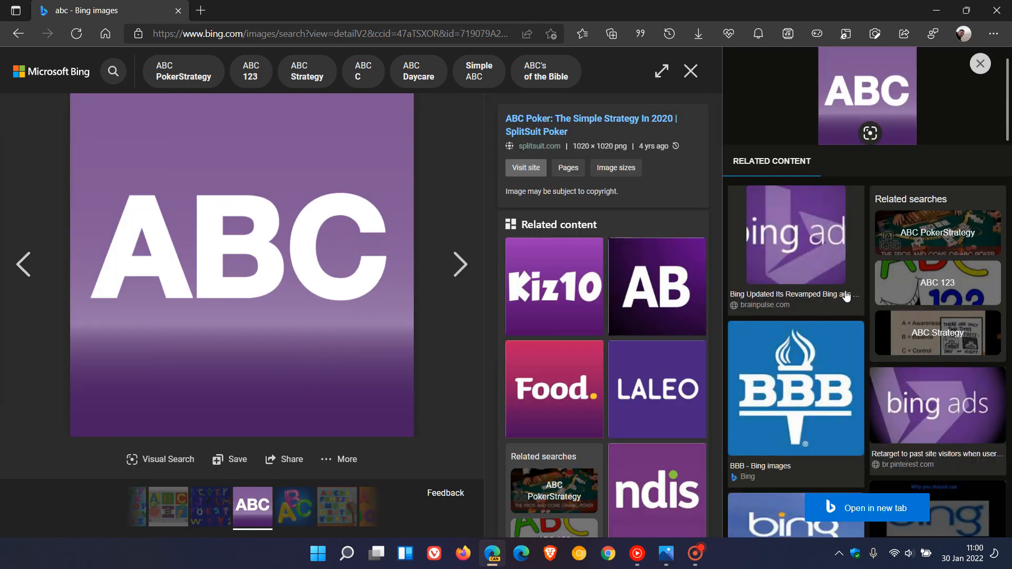
{"action": "mouse_move", "coordinate": [849, 297]}
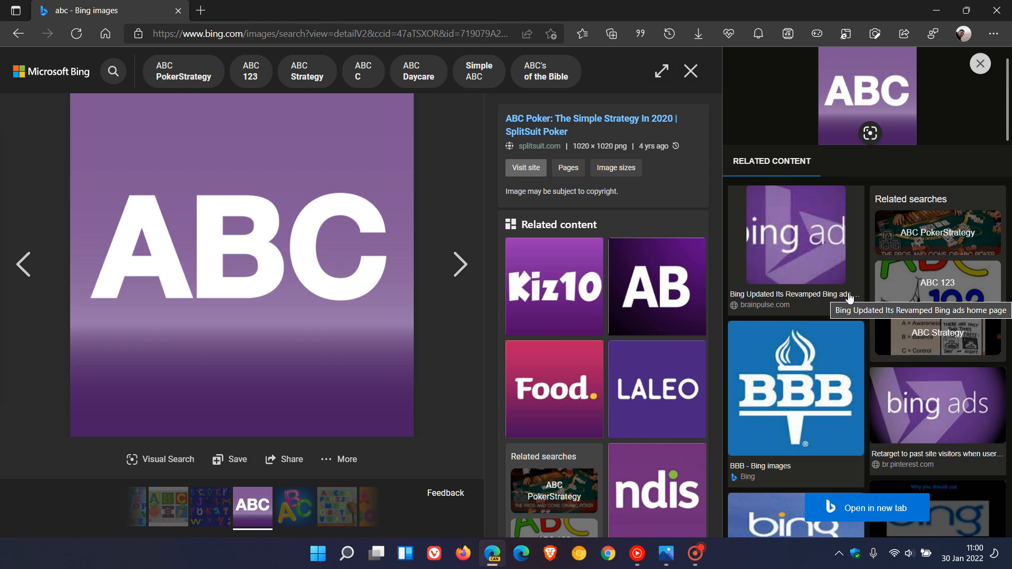
{"action": "mouse_move", "coordinate": [875, 265]}
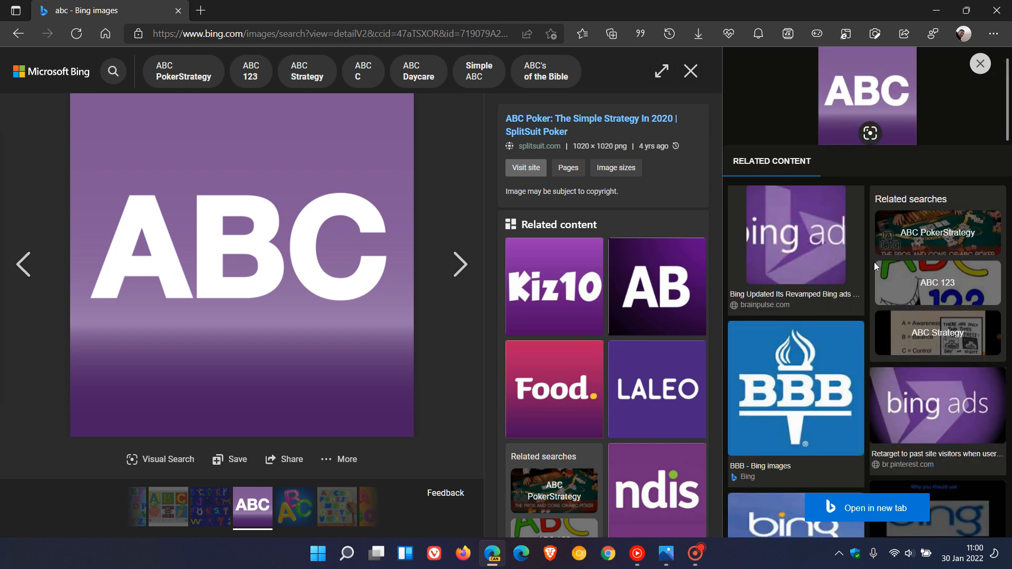
{"action": "mouse_move", "coordinate": [877, 267]}
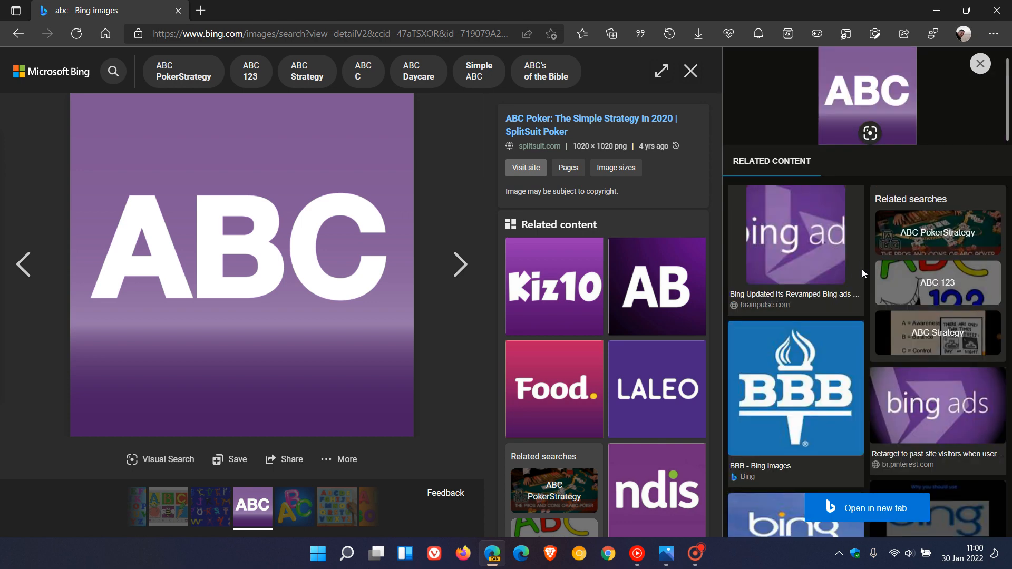
{"action": "mouse_move", "coordinate": [259, 226]}
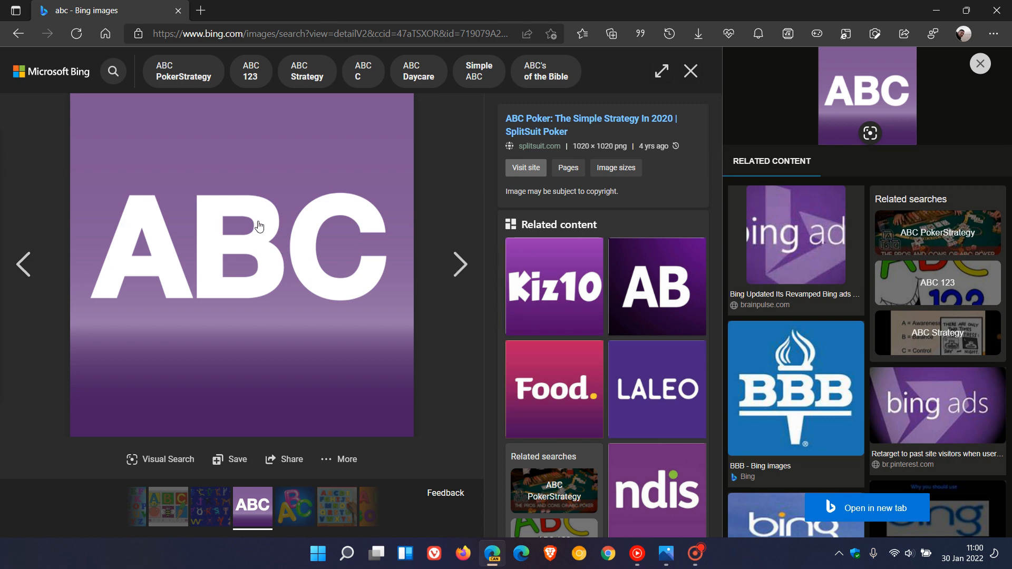
{"action": "mouse_move", "coordinate": [259, 220]}
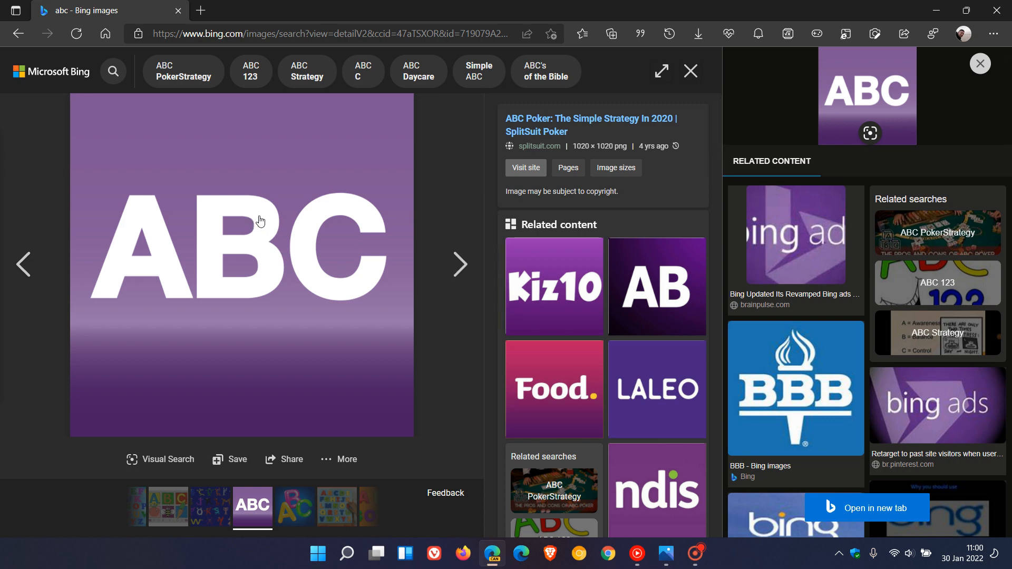
{"action": "mouse_move", "coordinate": [286, 236]}
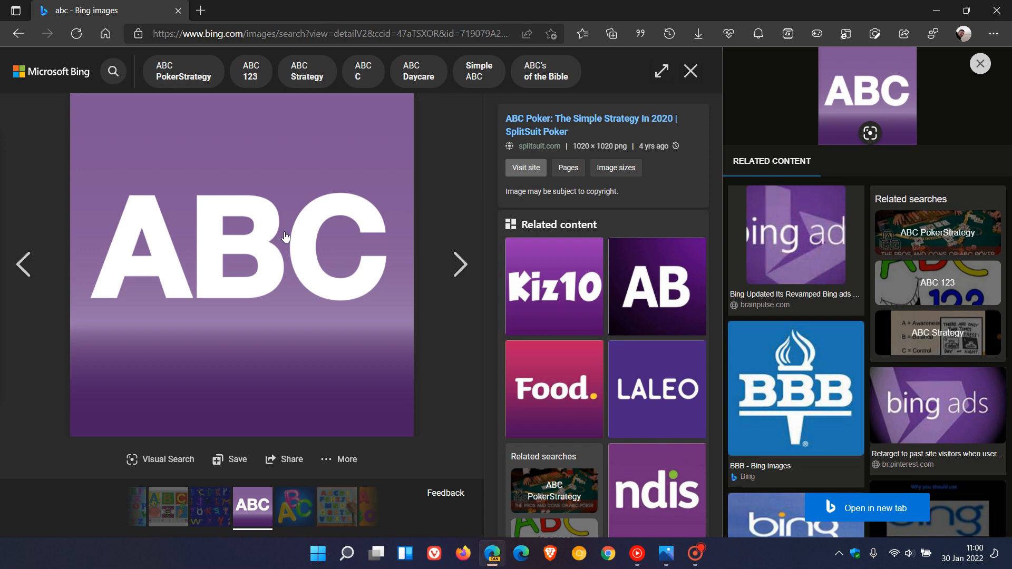
{"action": "mouse_move", "coordinate": [930, 200]}
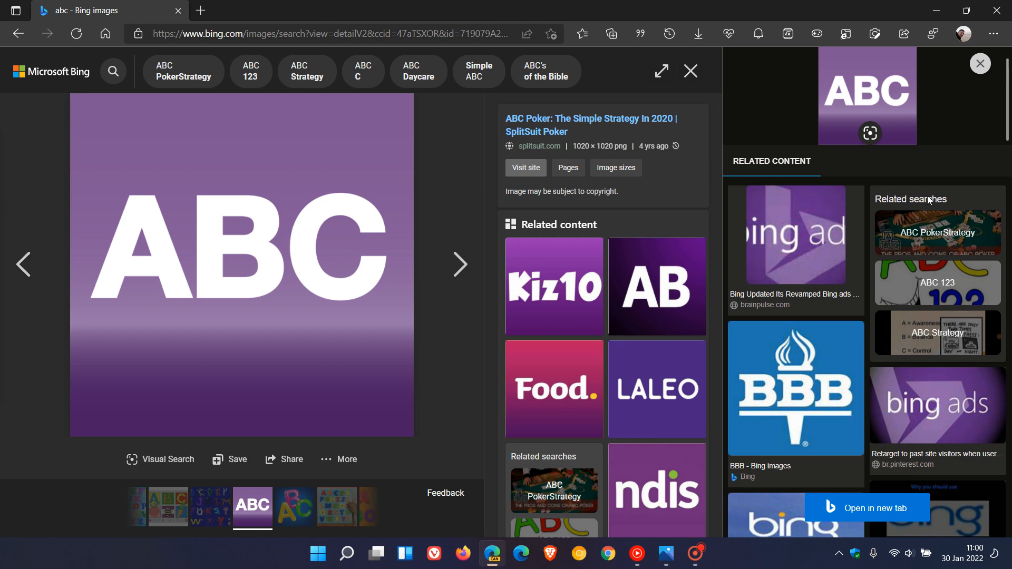
{"action": "mouse_move", "coordinate": [980, 63]}
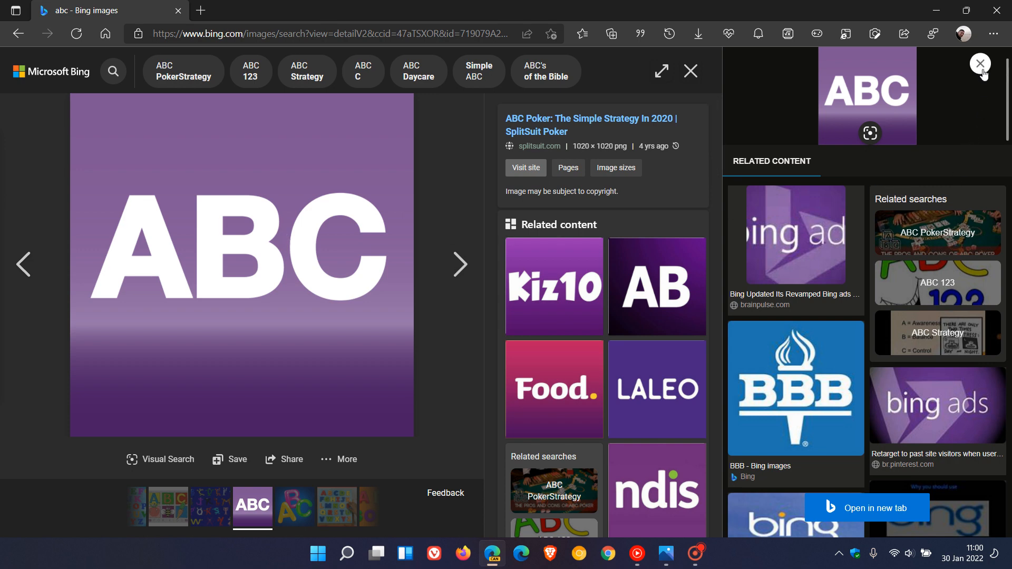
- Close the Visual Search sidebar and bring the image actions menu back up on the ABC image
{"action": "left_click", "coordinate": [979, 64]}
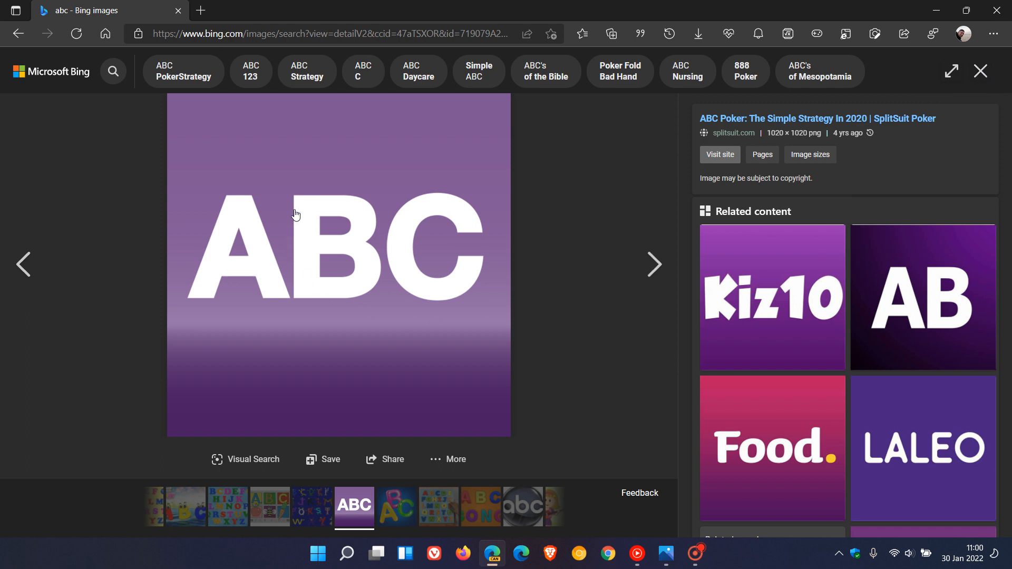
{"action": "right_click", "coordinate": [295, 214]}
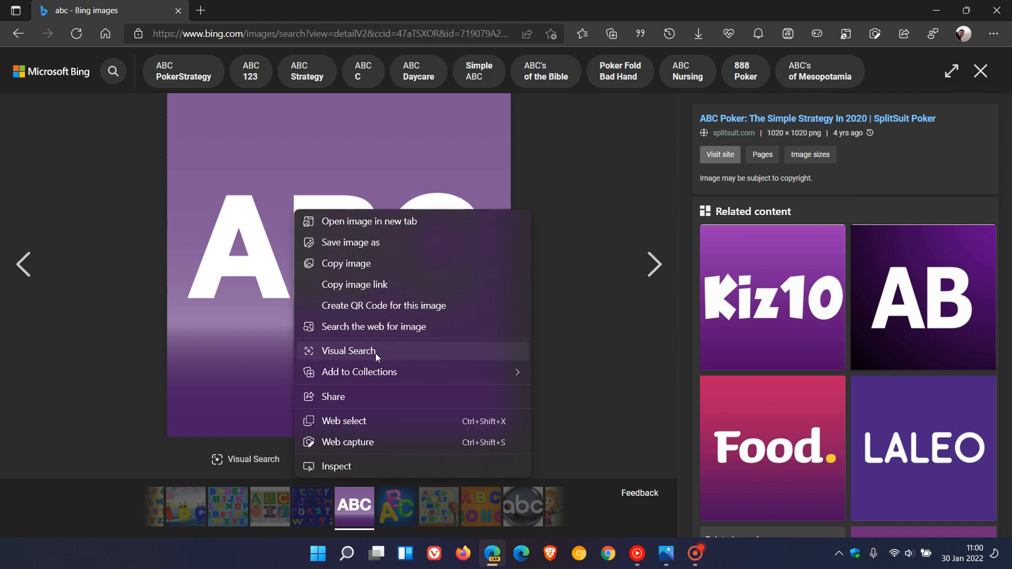
{"action": "mouse_move", "coordinate": [396, 356]}
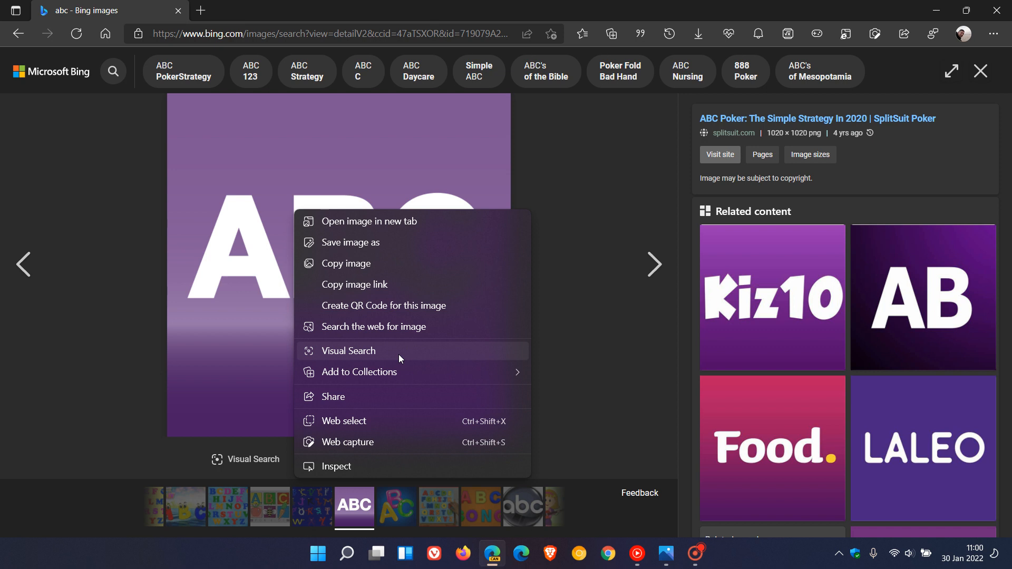
{"action": "mouse_move", "coordinate": [395, 358]}
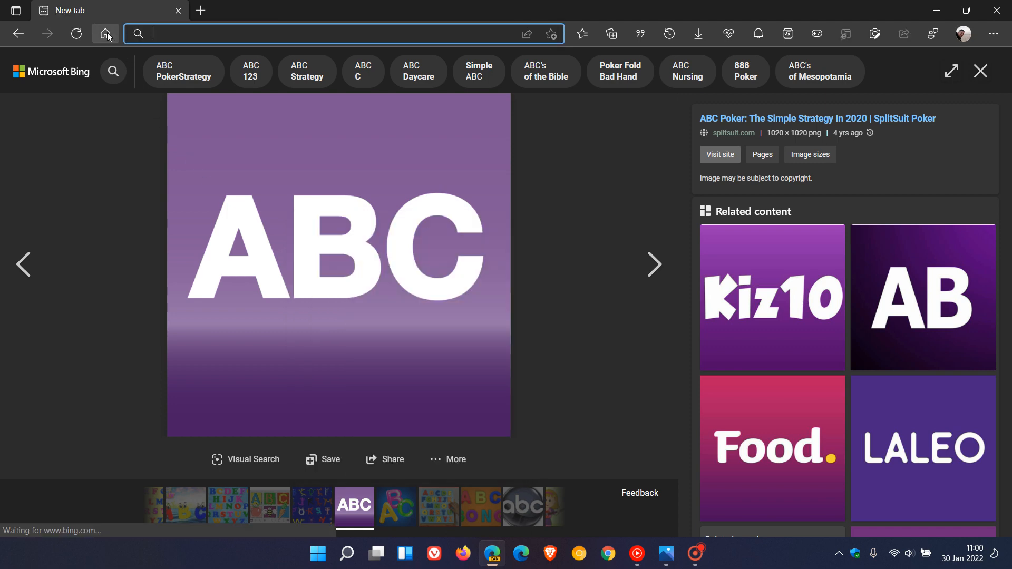
- Return from the Bing image result to the new tab home page
{"action": "left_click", "coordinate": [105, 34]}
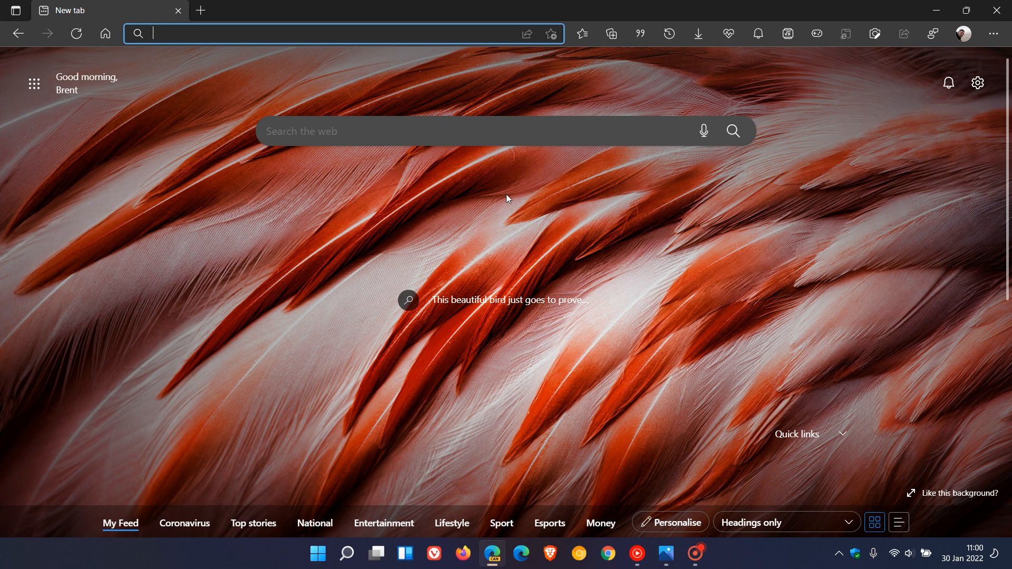
{"action": "mouse_move", "coordinate": [760, 358]}
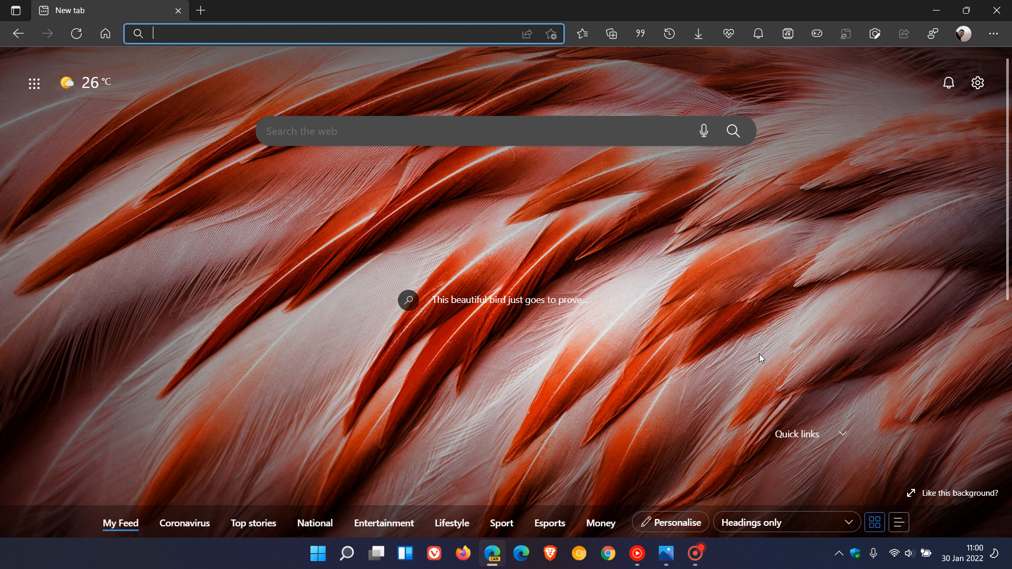